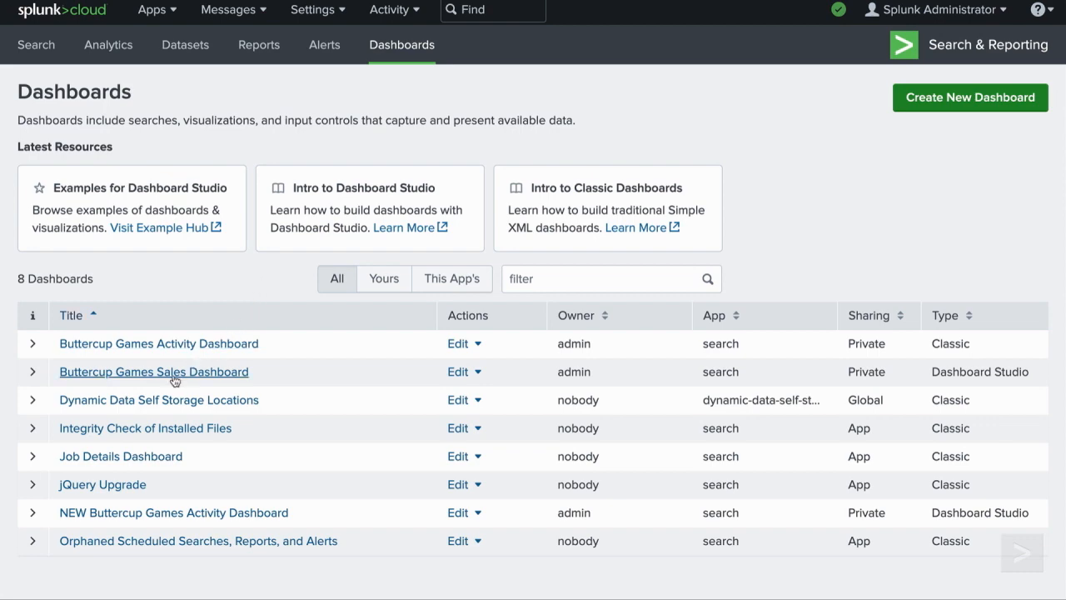
- Open the Buttercup Games Sales Dashboard from the Dashboards list
{"action": "left_click", "coordinate": [153, 372]}
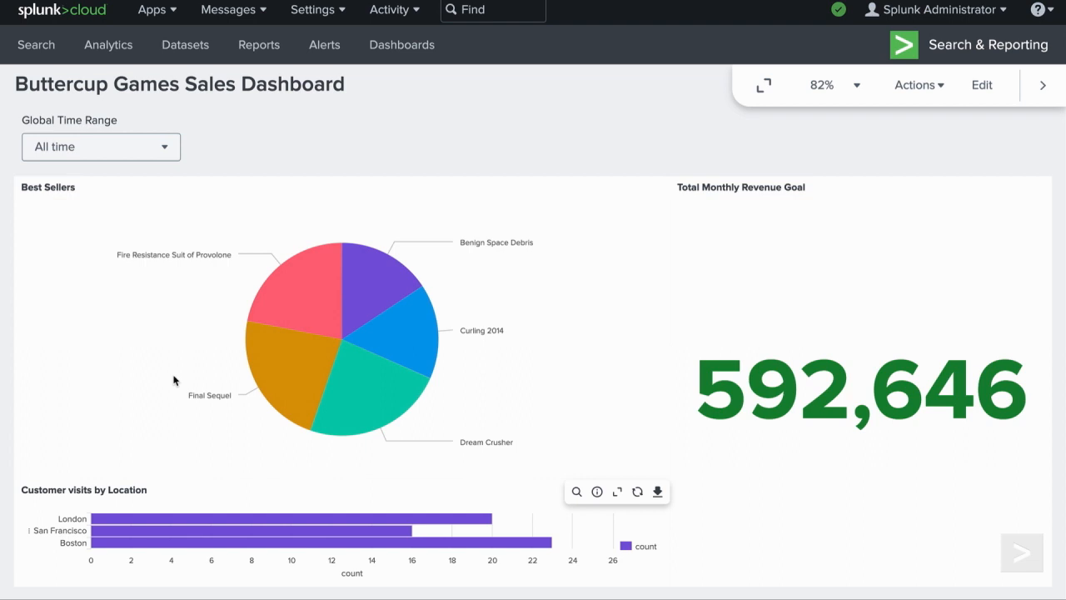
{"action": "mouse_move", "coordinate": [981, 85]}
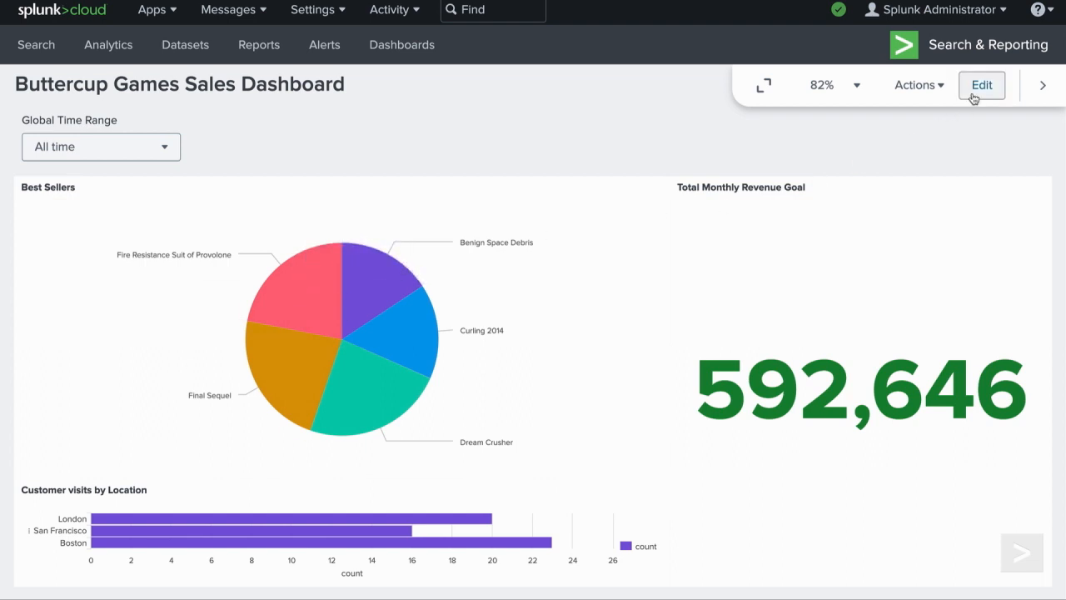
- Enter edit mode and expand the Best Sellers pie chart's Interactions settings
{"action": "left_click", "coordinate": [981, 85]}
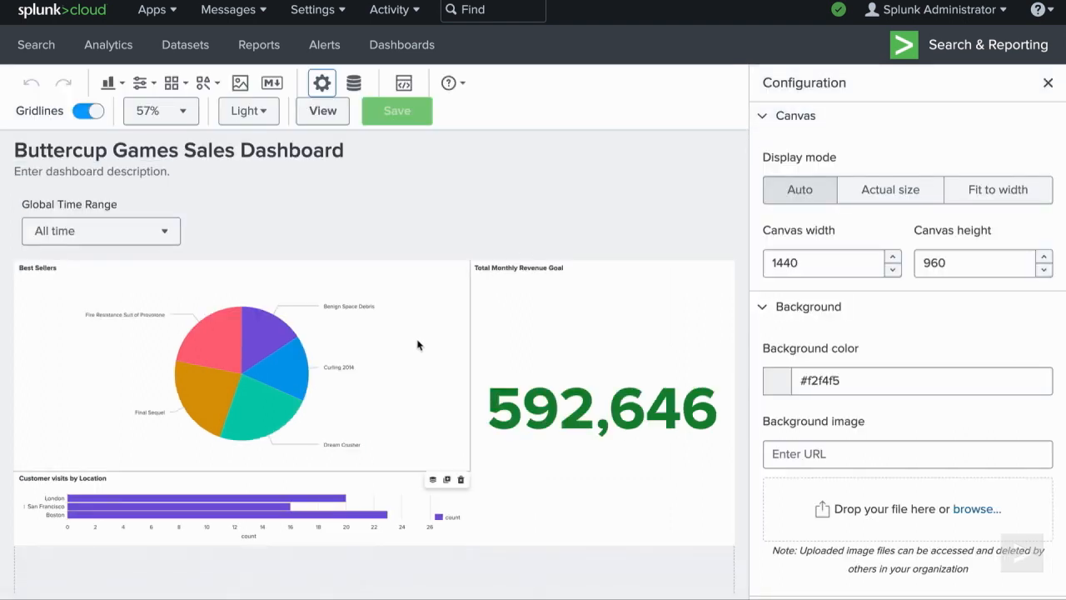
{"action": "left_click", "coordinate": [241, 375]}
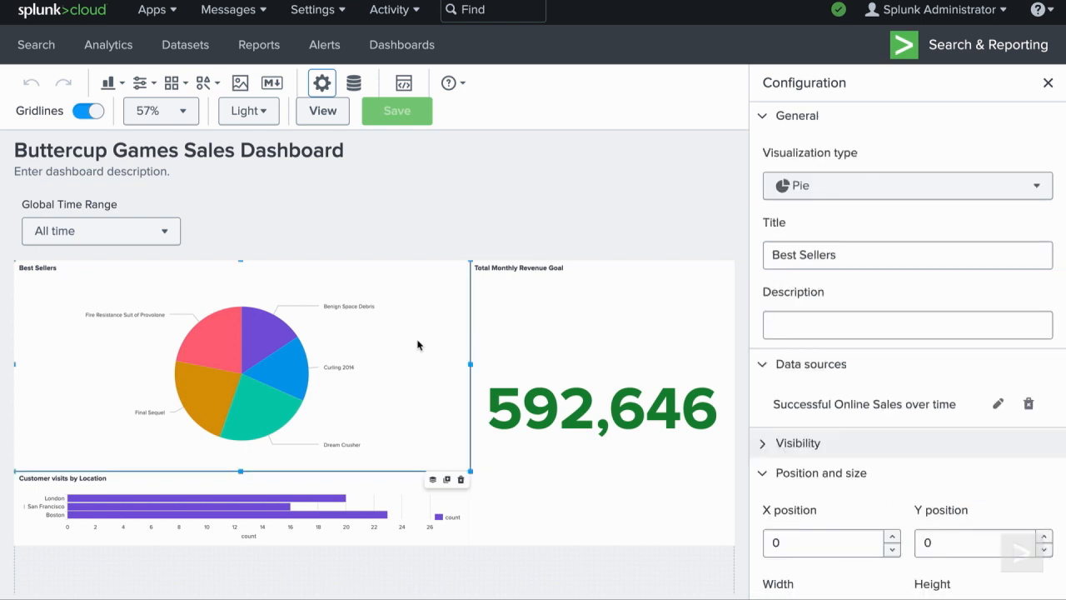
{"action": "mouse_move", "coordinate": [898, 362]}
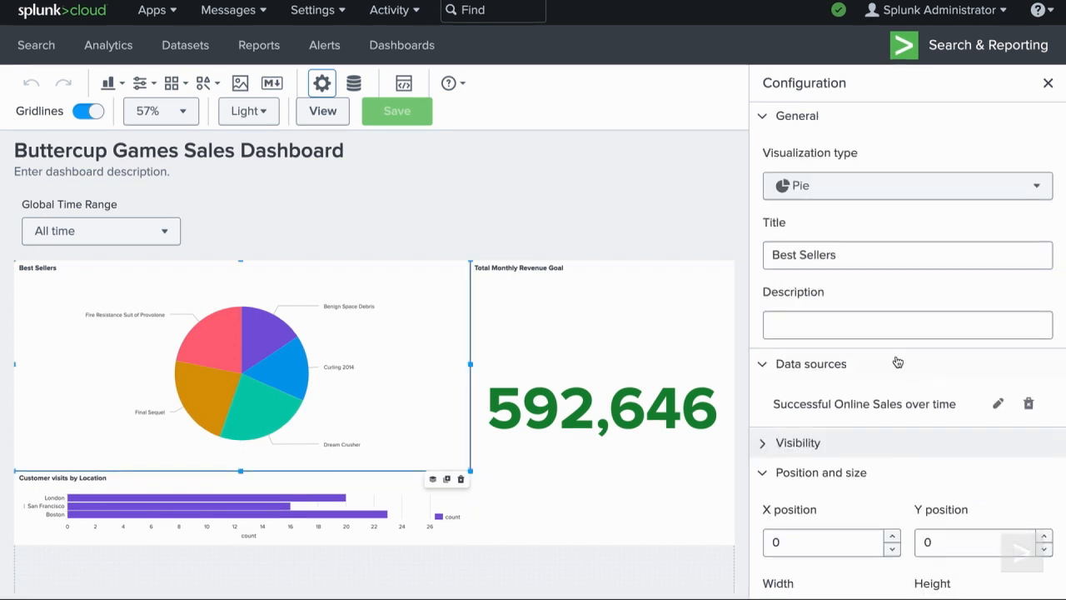
{"action": "scroll", "scroll_direction": "down", "scroll_amount": 3}
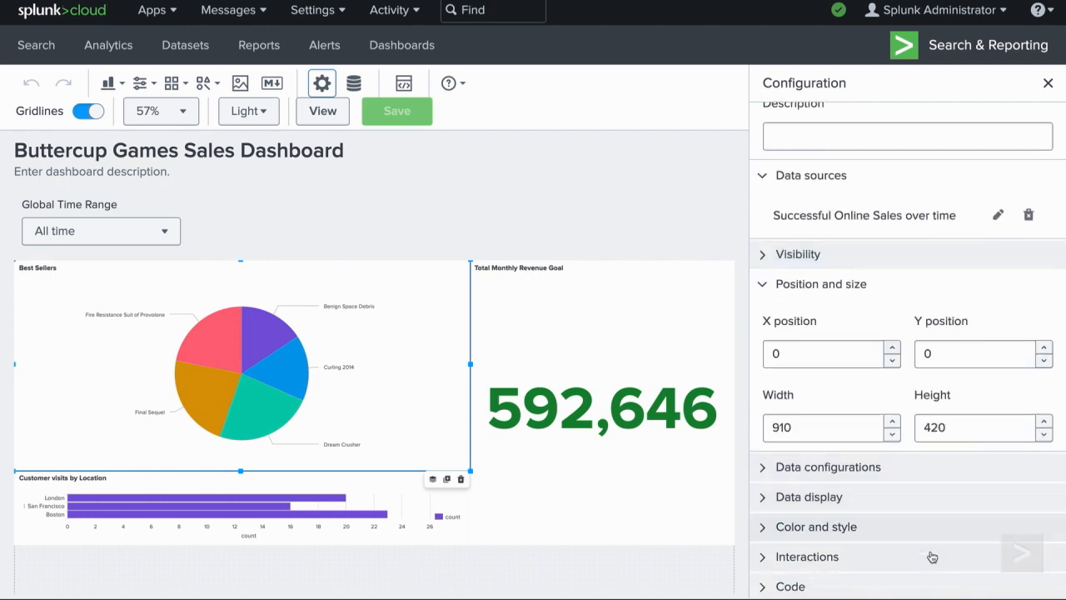
{"action": "left_click", "coordinate": [806, 557]}
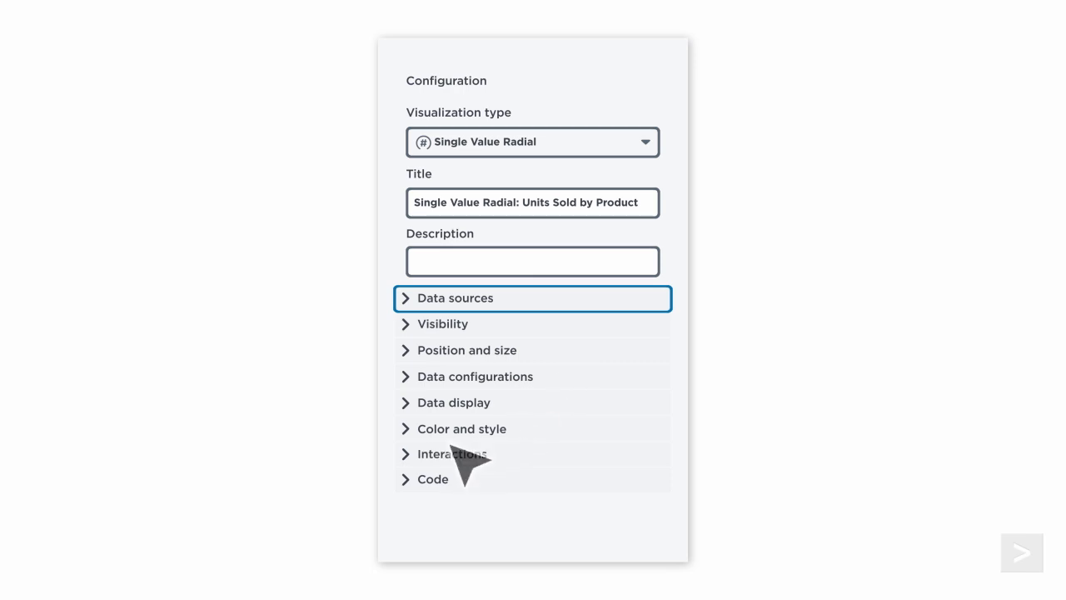
{"action": "left_click", "coordinate": [453, 453]}
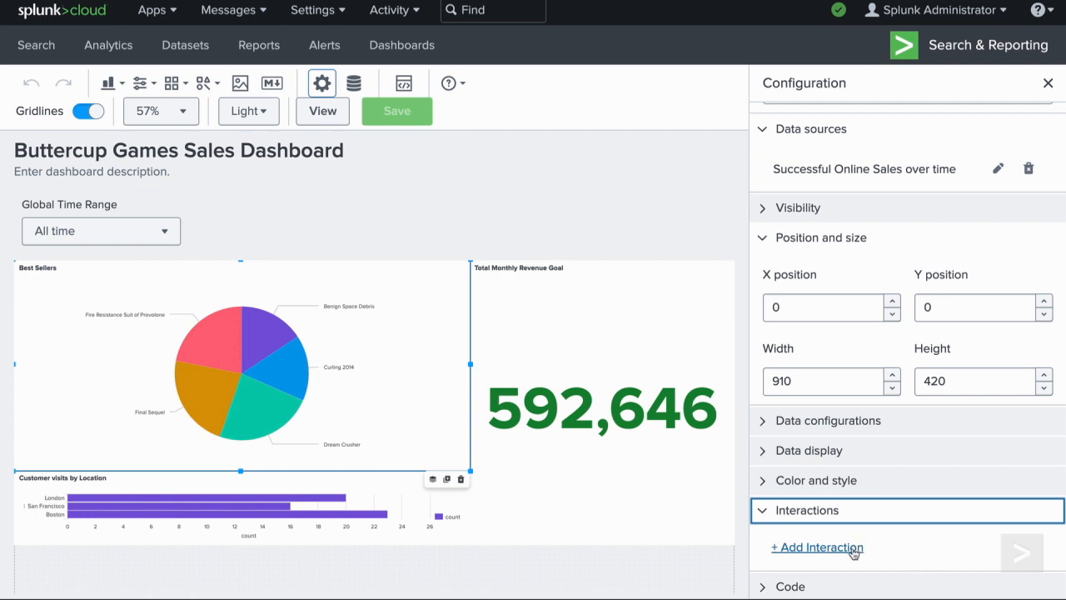
- Add an on-click Link to report: Search & Reporting app, Total Units Sold last 7 days, open in new tab
{"action": "left_click", "coordinate": [816, 546]}
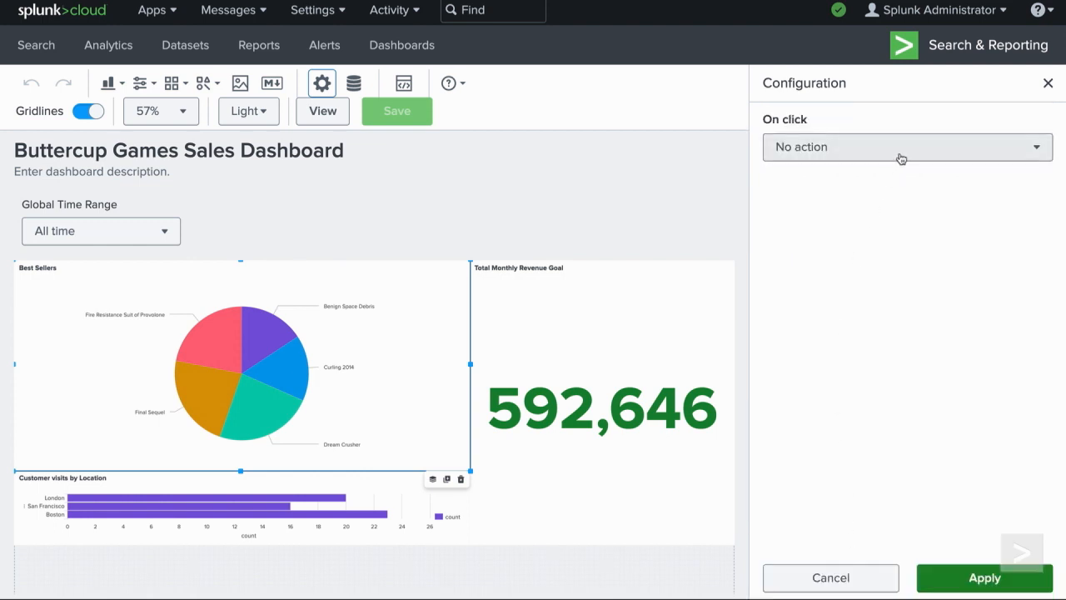
{"action": "left_click", "coordinate": [902, 147]}
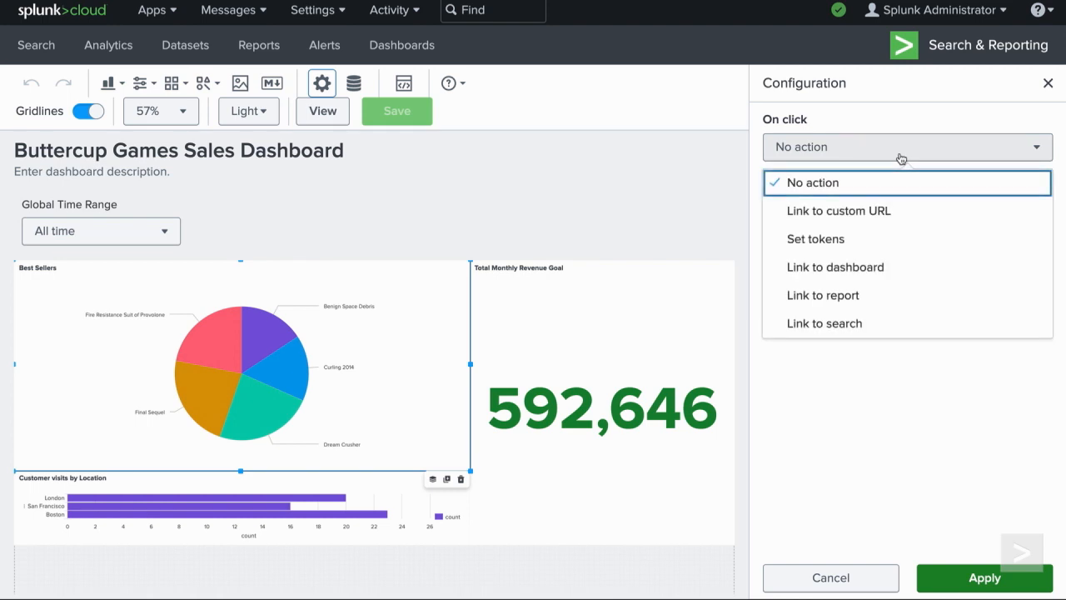
{"action": "mouse_move", "coordinate": [906, 181]}
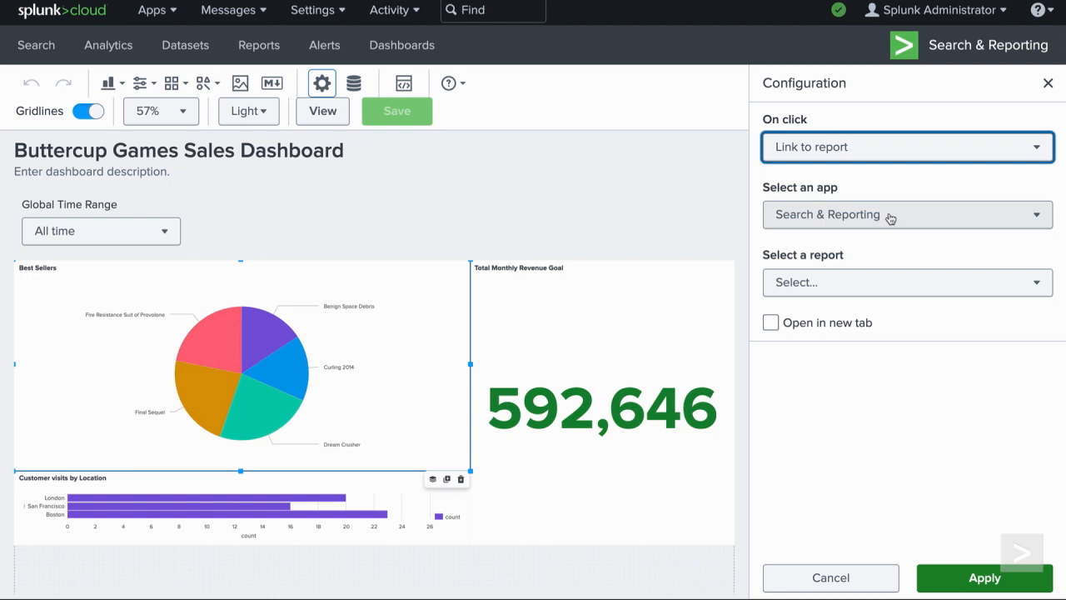
{"action": "left_click", "coordinate": [906, 213]}
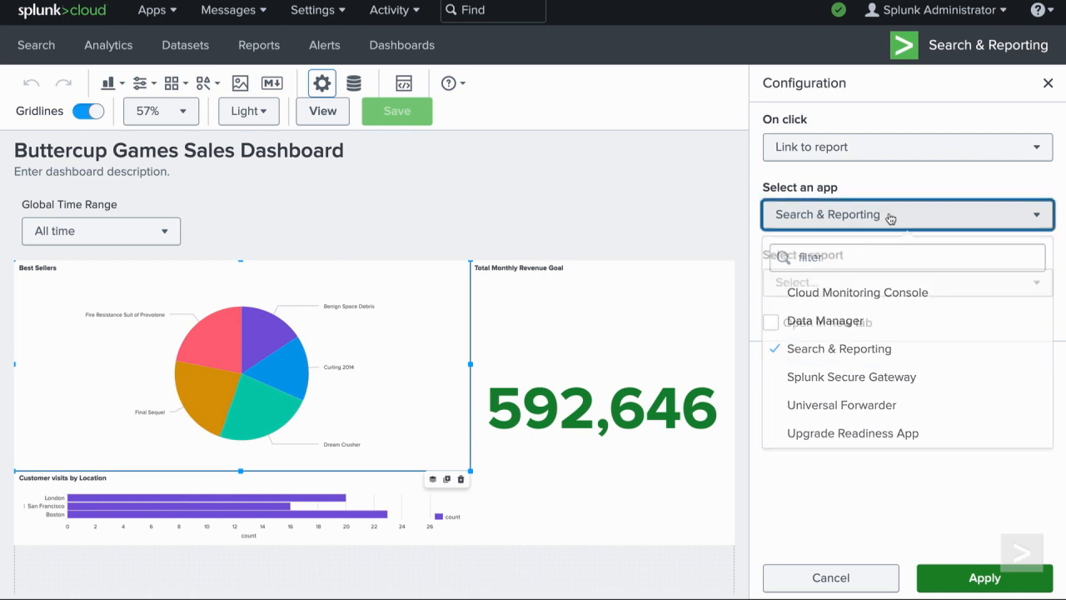
{"action": "left_click", "coordinate": [839, 348]}
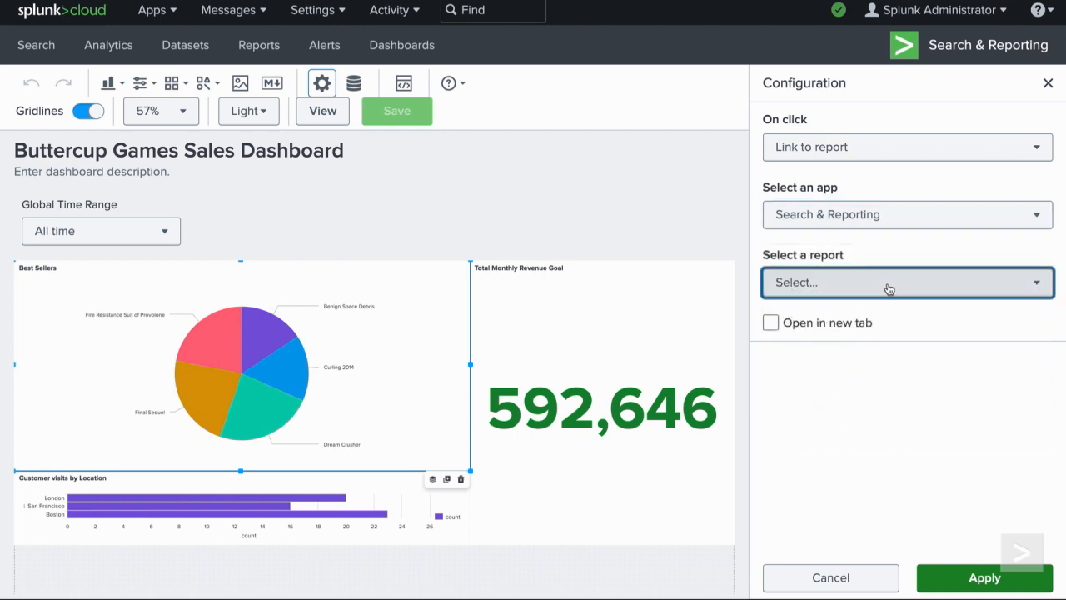
{"action": "left_click", "coordinate": [906, 281]}
{"action": "type", "text": "total units"}
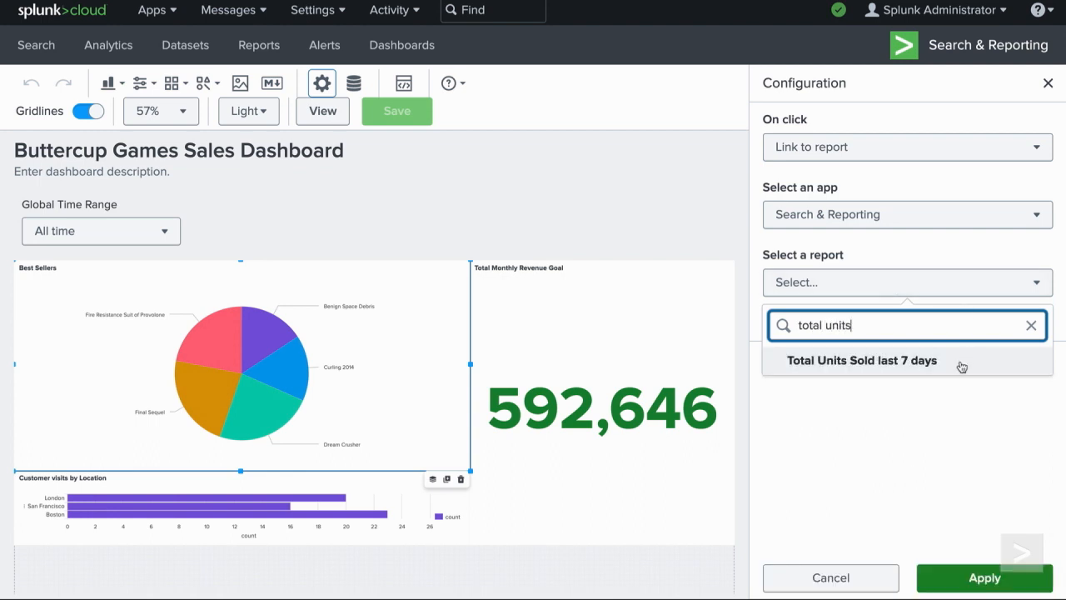
{"action": "left_click", "coordinate": [861, 360]}
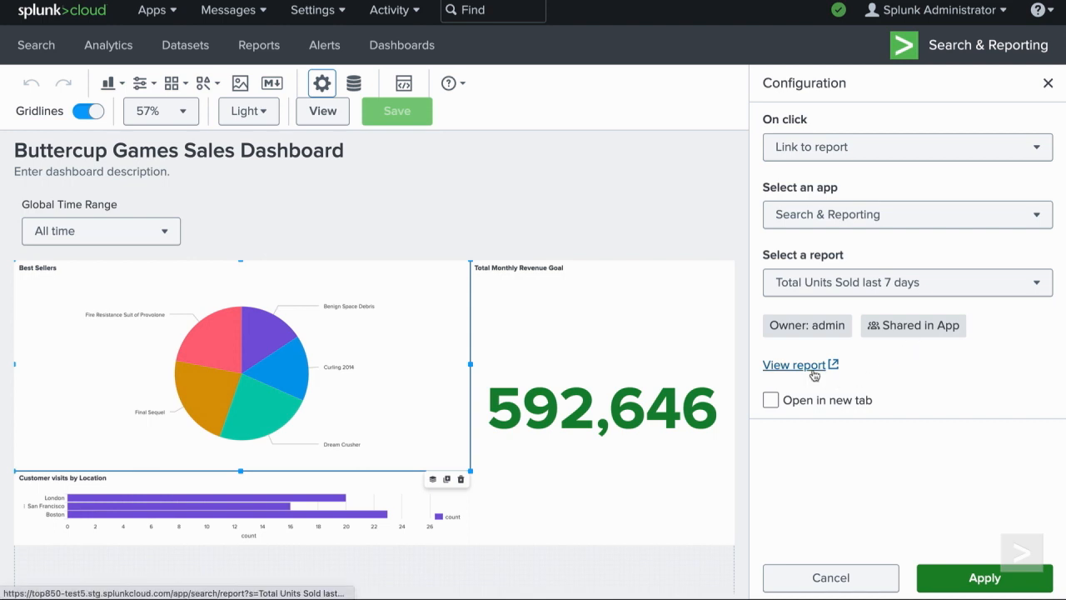
{"action": "left_click", "coordinate": [793, 365]}
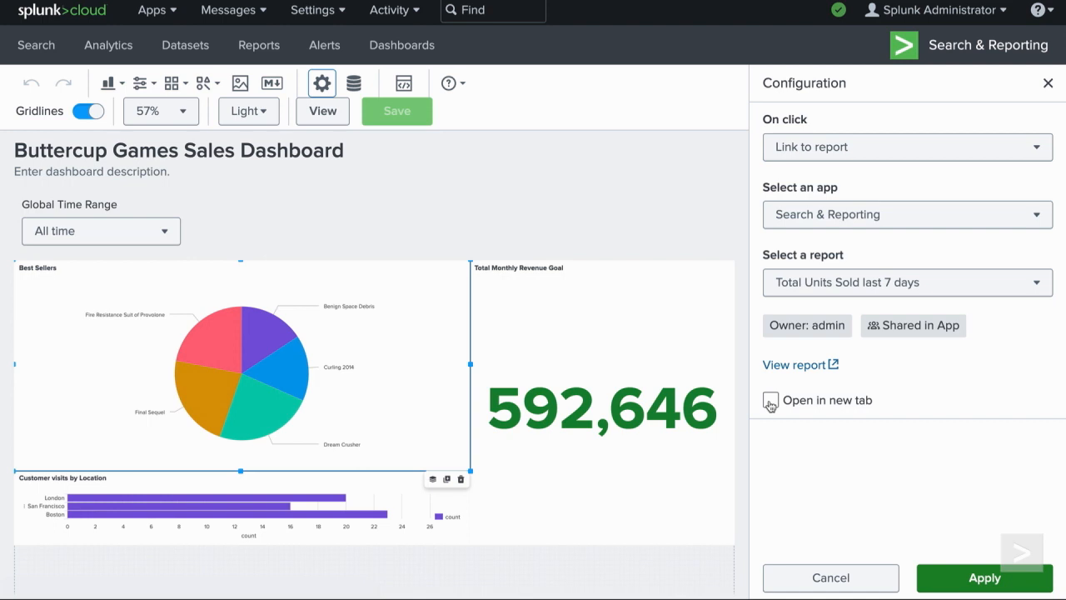
{"action": "left_click", "coordinate": [769, 399]}
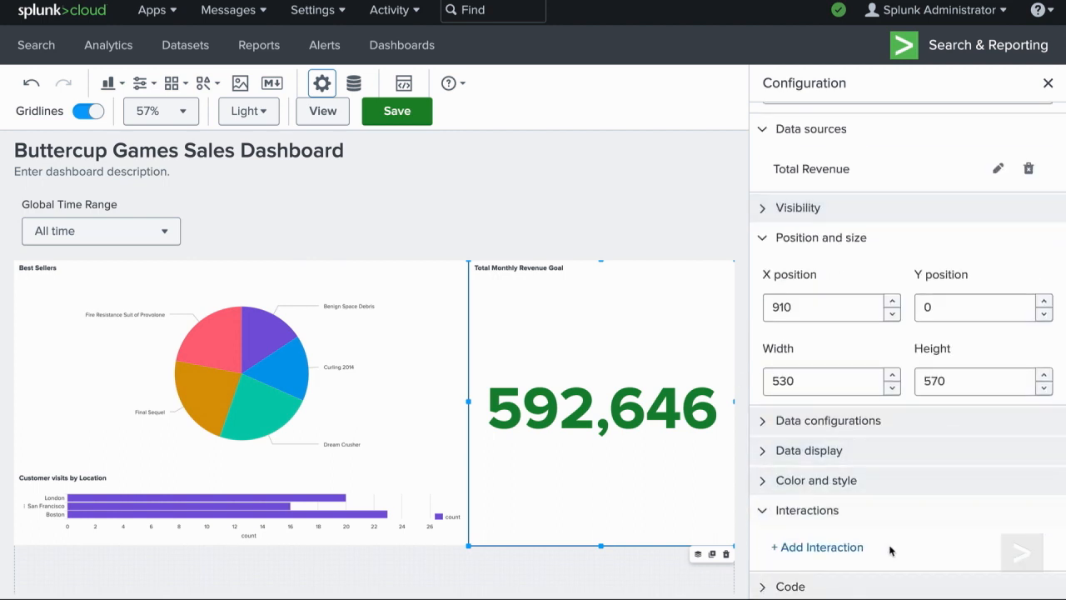
- Add an on-click Link to search on the revenue panel using a Custom SPL query
{"action": "left_click", "coordinate": [816, 547]}
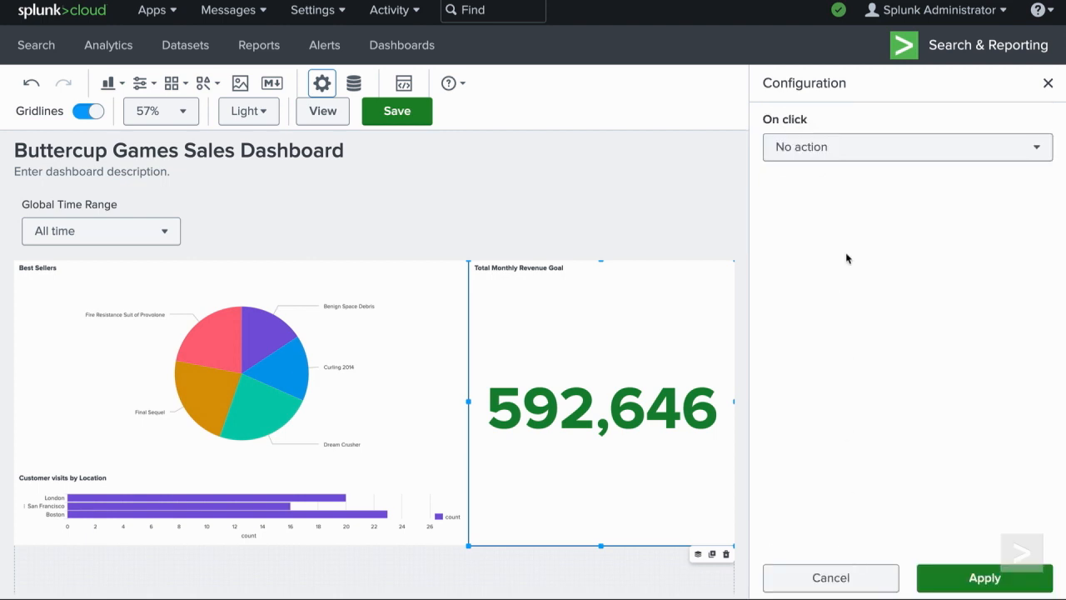
{"action": "left_click", "coordinate": [906, 147]}
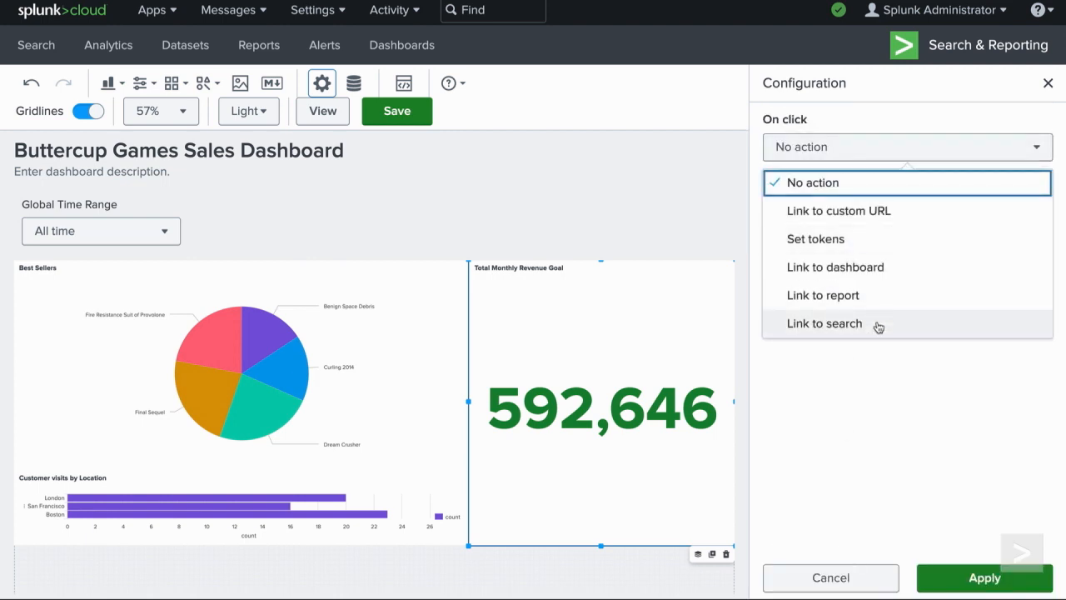
{"action": "left_click", "coordinate": [823, 323]}
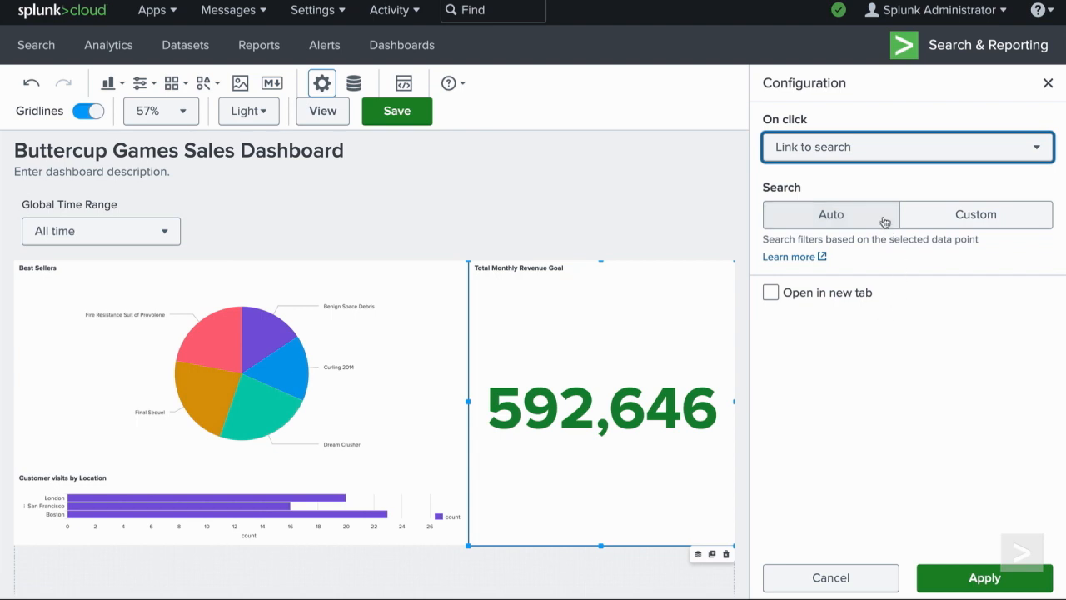
{"action": "left_click", "coordinate": [829, 213]}
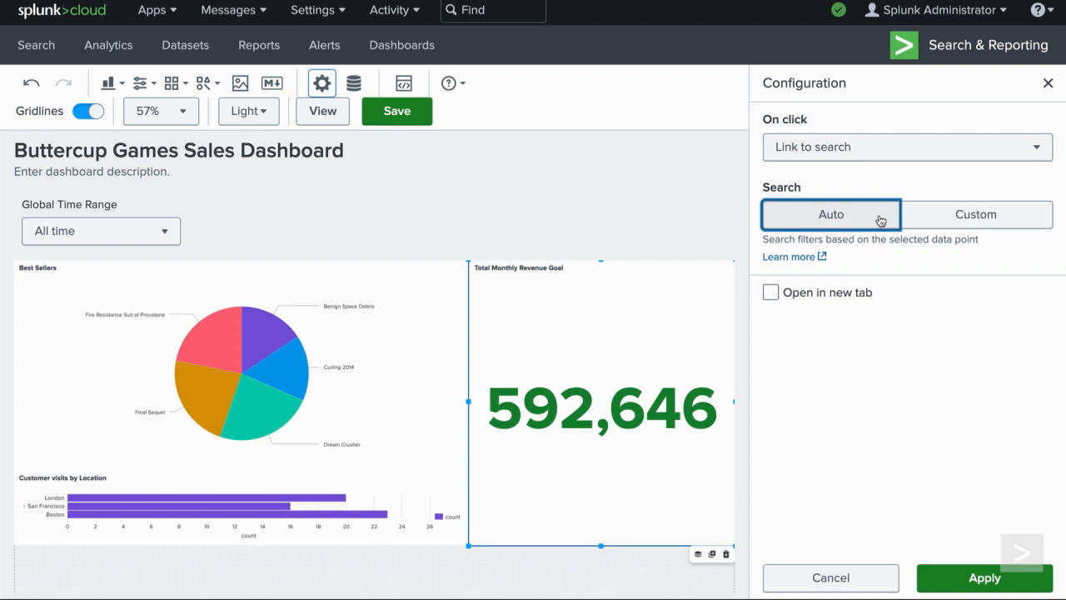
{"action": "left_click", "coordinate": [976, 214]}
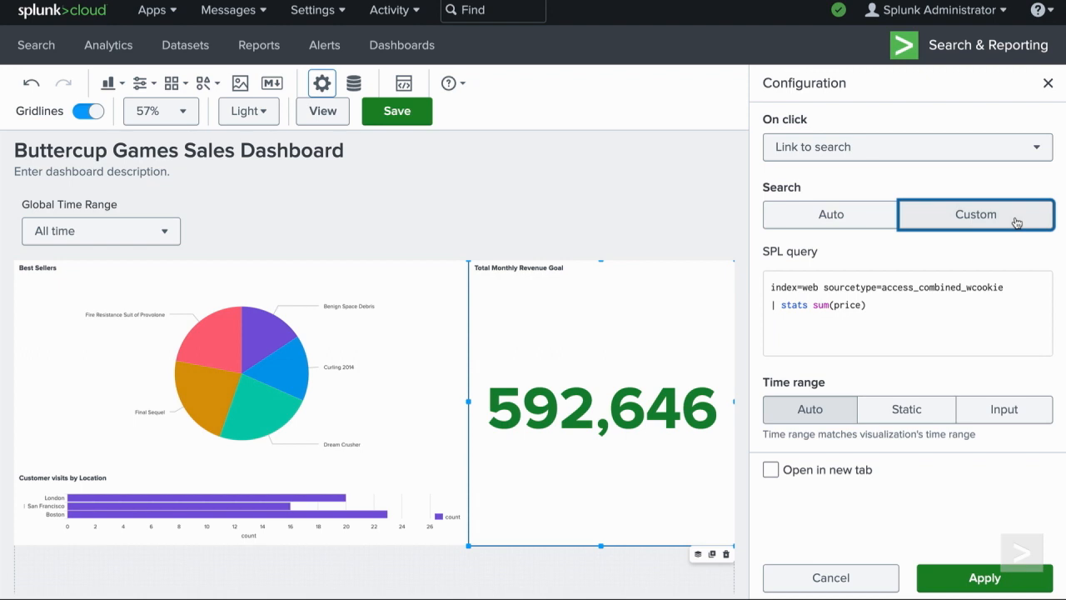
- Change the query to 'timechart sum(price) as Revenue by product_name useother=f' with time range from Input, and apply
{"action": "double_click", "coordinate": [812, 304]}
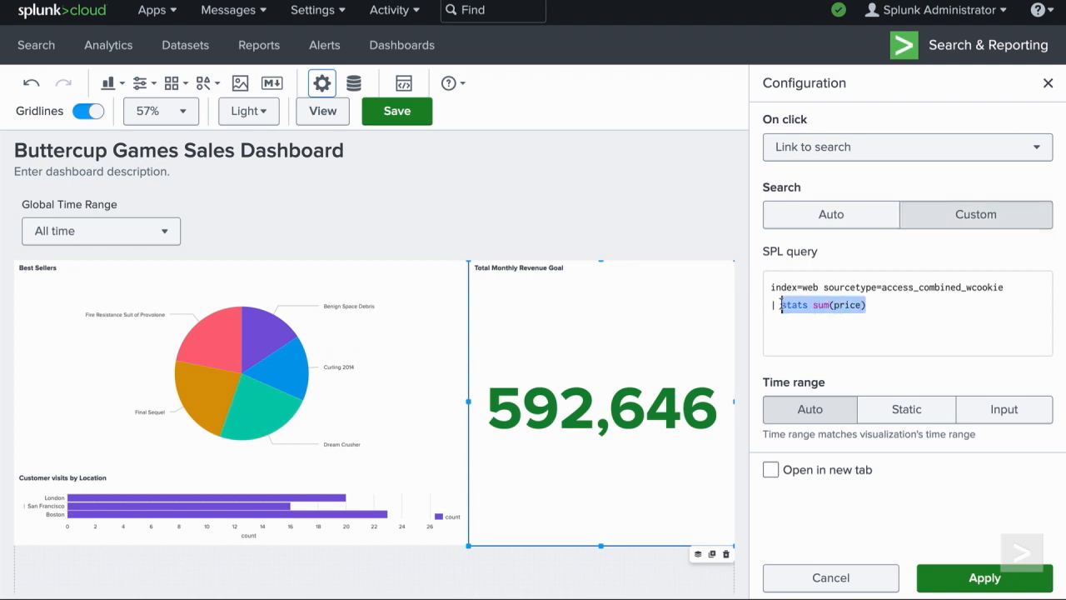
{"action": "type", "text": "timechart sum(price) as Revenue by product_name useother=f"}
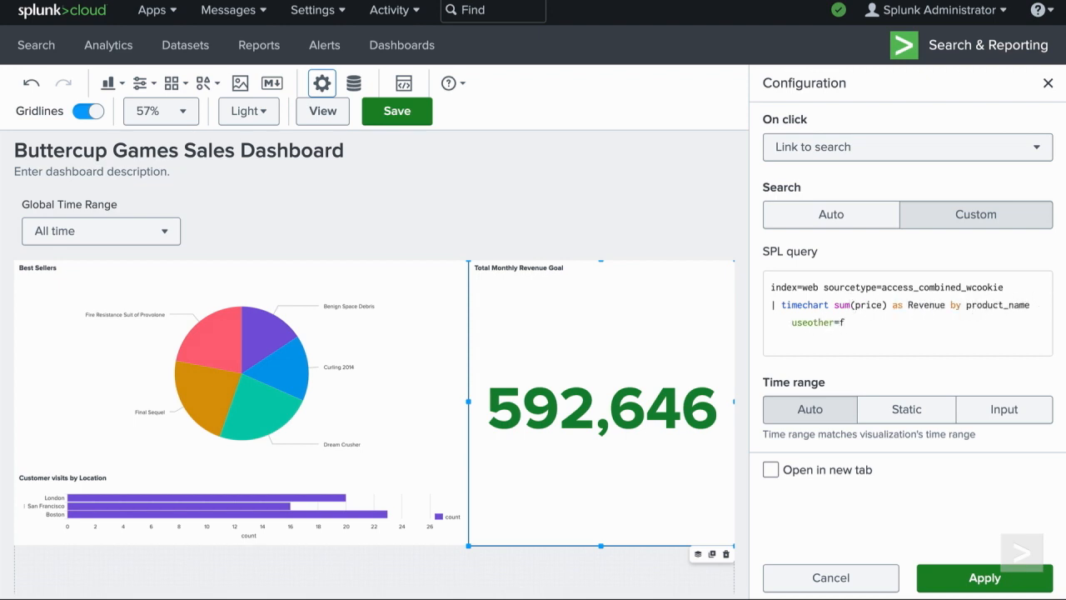
{"action": "mouse_move", "coordinate": [837, 400]}
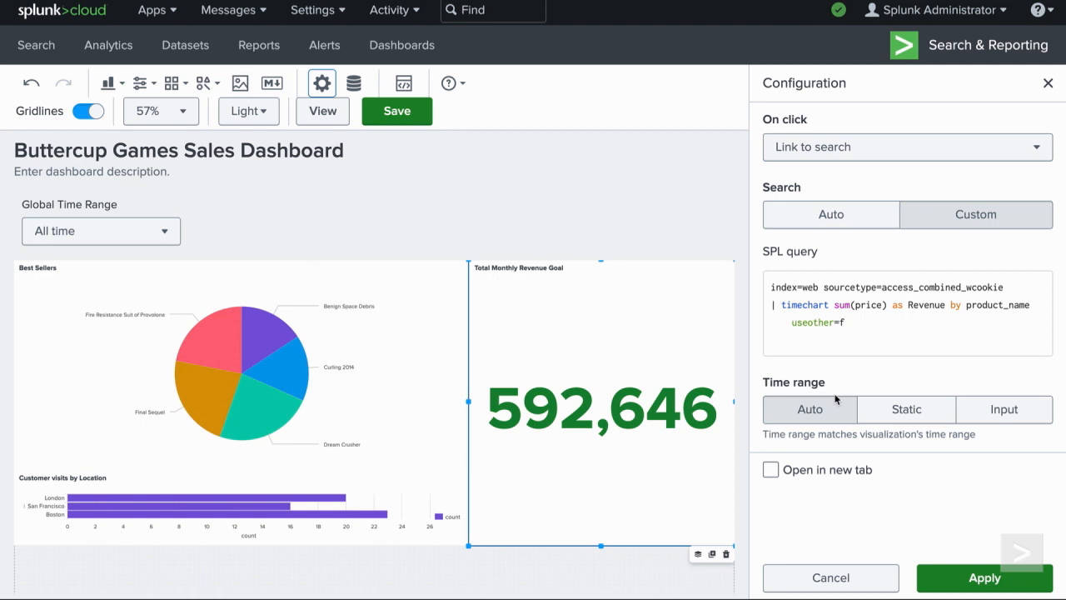
{"action": "left_click", "coordinate": [809, 410]}
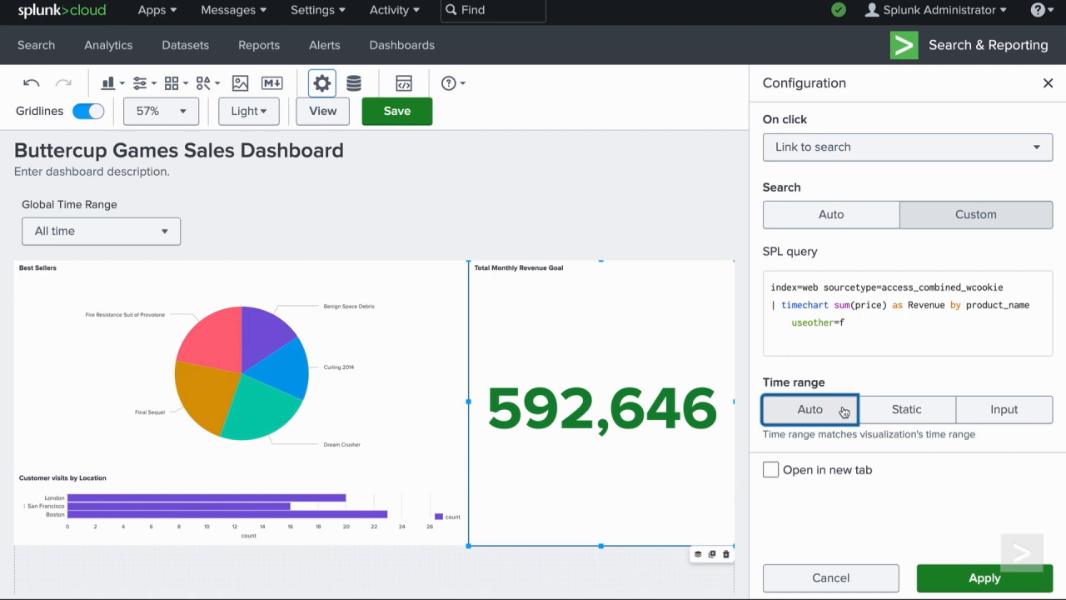
{"action": "left_click", "coordinate": [907, 410]}
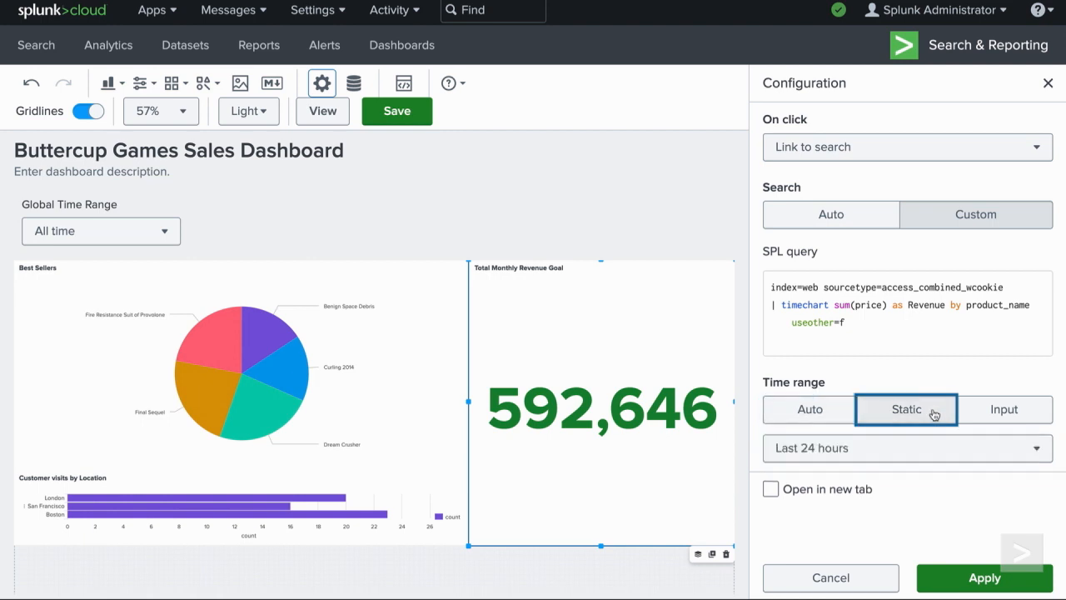
{"action": "mouse_move", "coordinate": [1033, 406]}
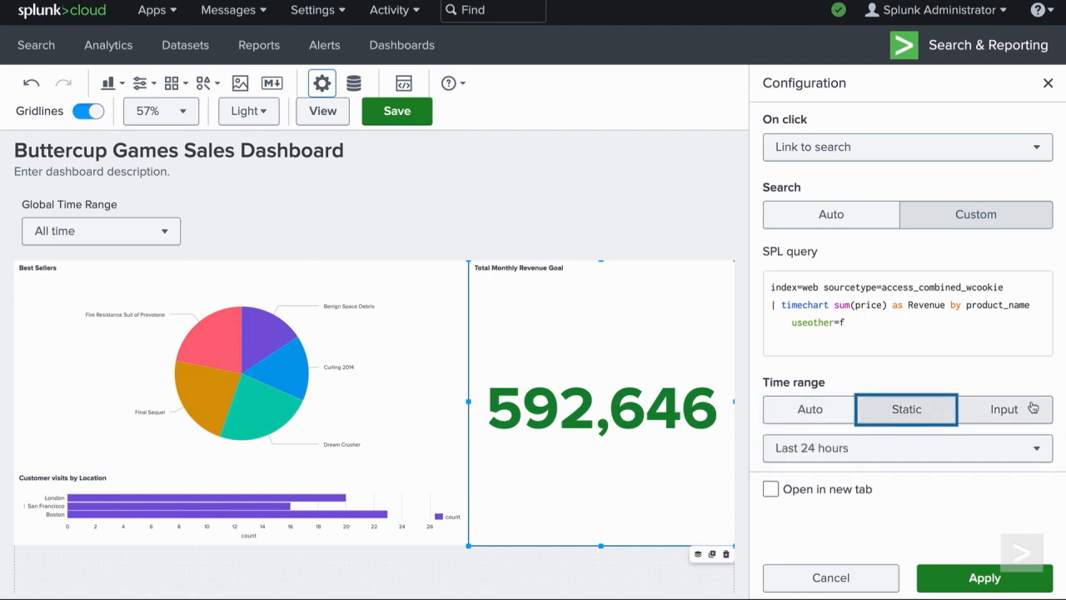
{"action": "left_click", "coordinate": [1004, 410]}
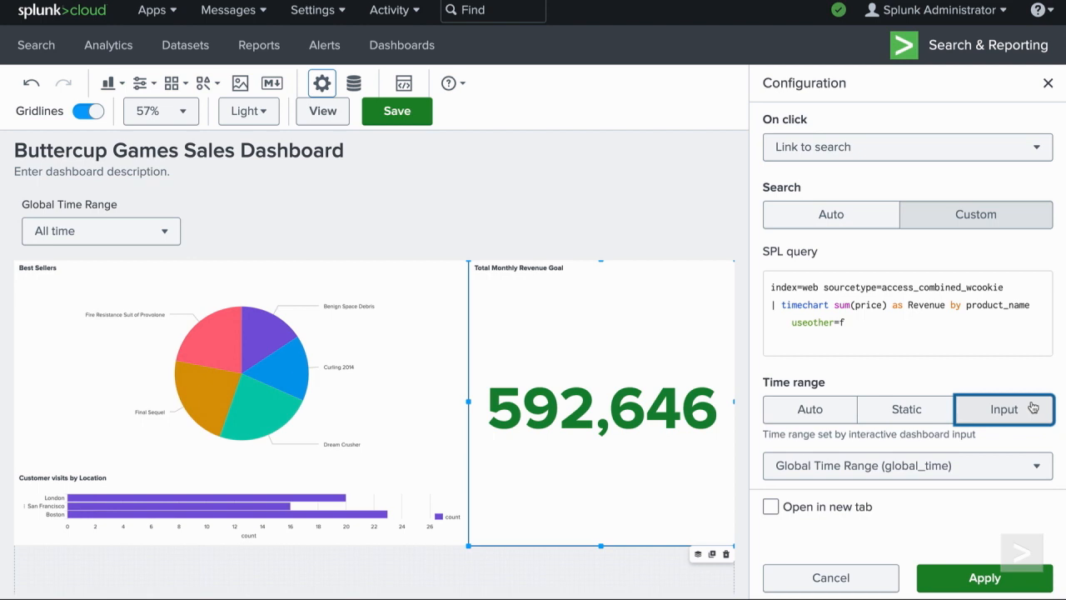
{"action": "mouse_move", "coordinate": [780, 513]}
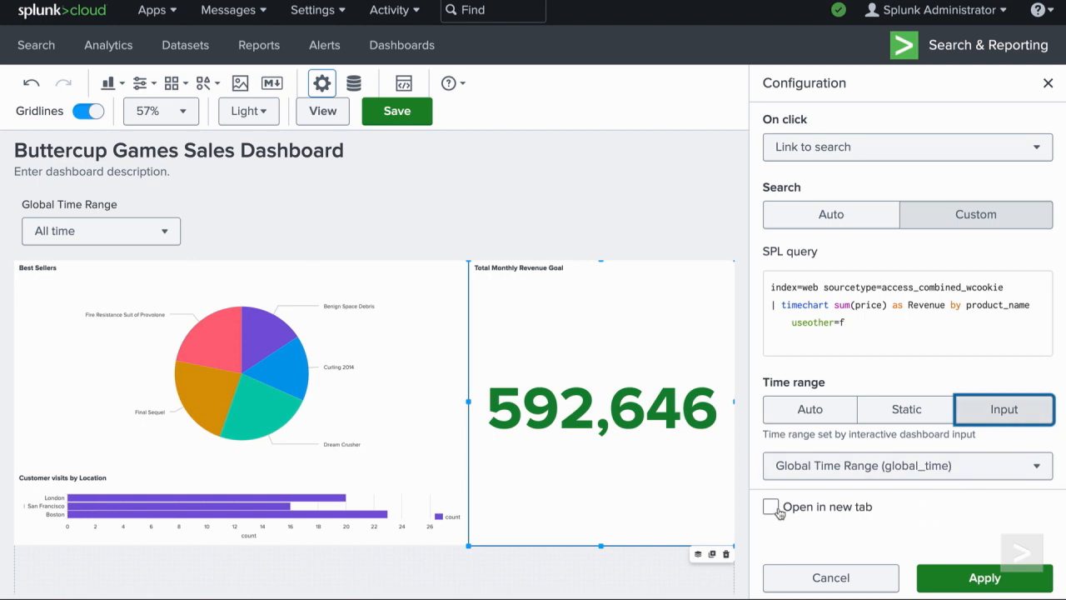
{"action": "left_click", "coordinate": [769, 507]}
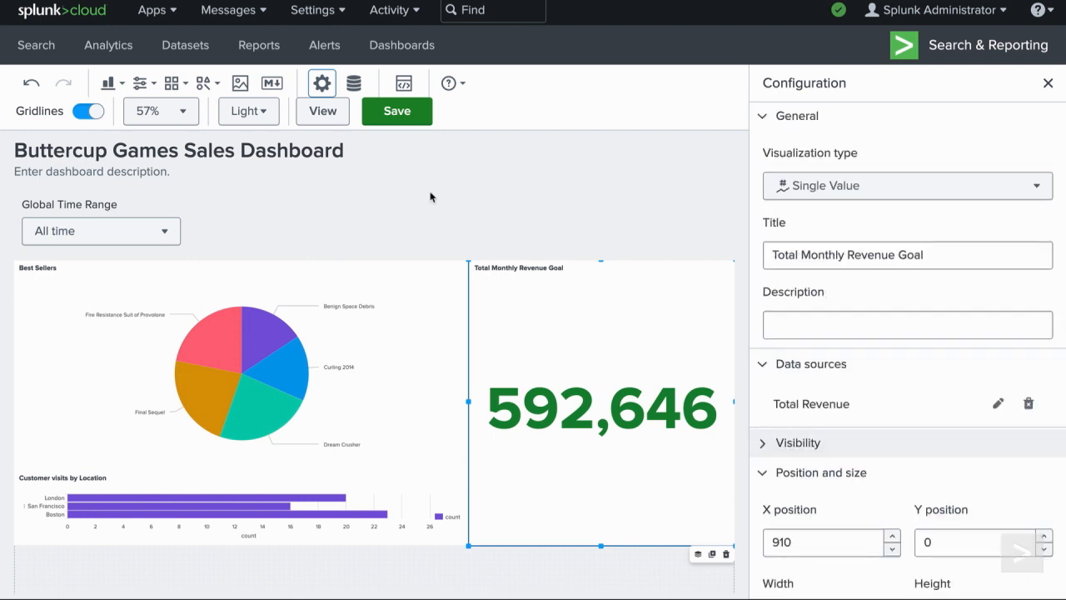
- Save the dashboard and switch to view mode
{"action": "left_click", "coordinate": [397, 110]}
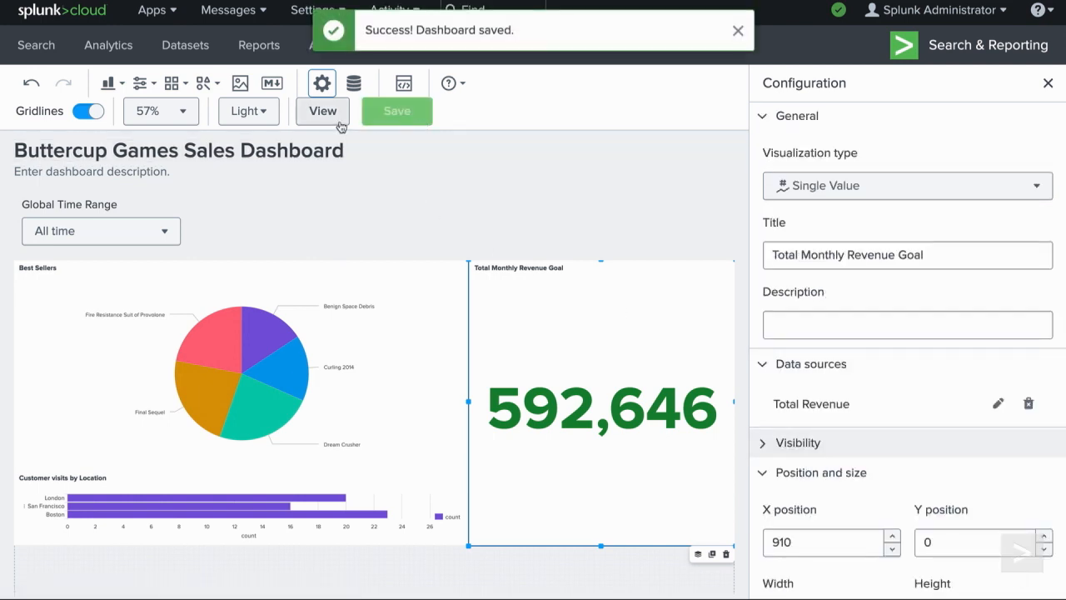
{"action": "left_click", "coordinate": [323, 110]}
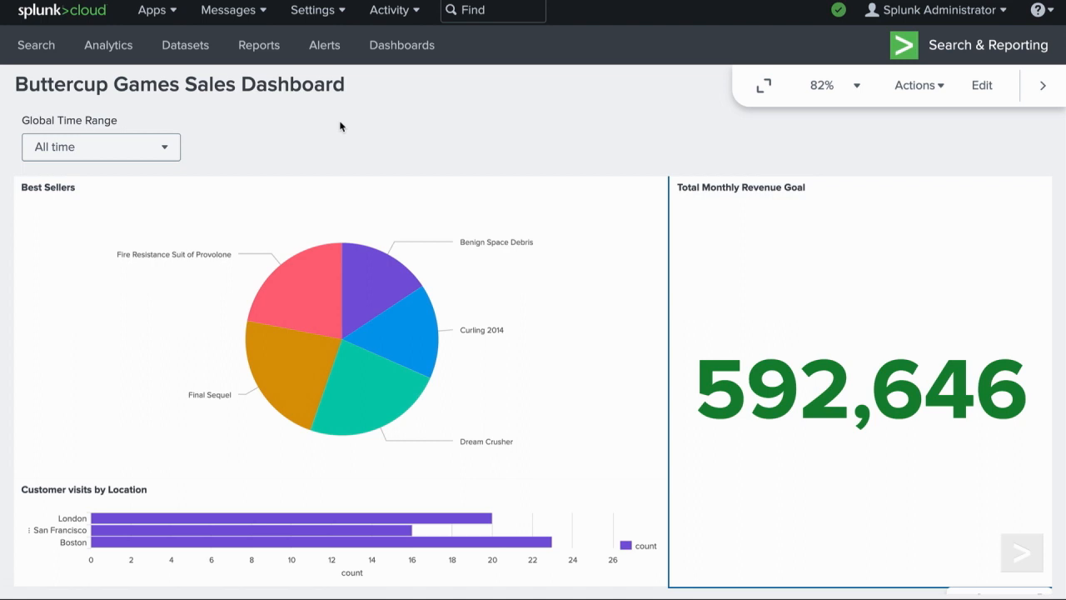